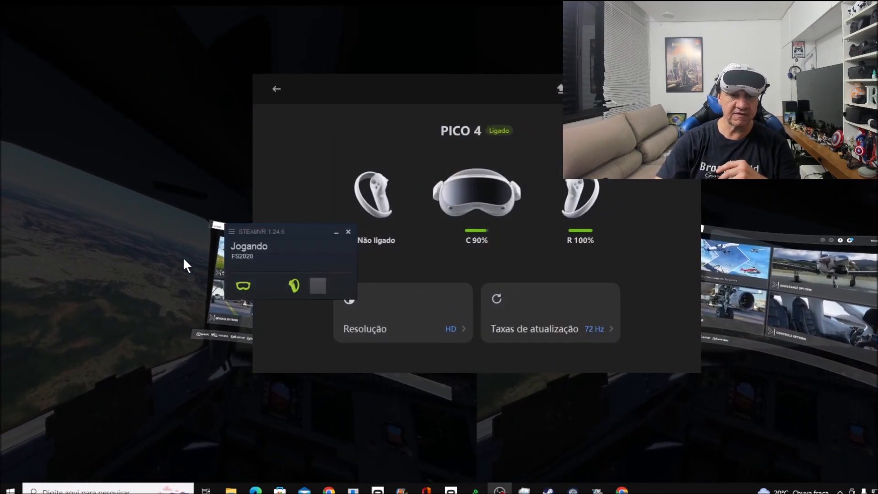
Open the SteamVR status window's hamburger menu to list its options
{"action": "left_click", "coordinate": [231, 231]}
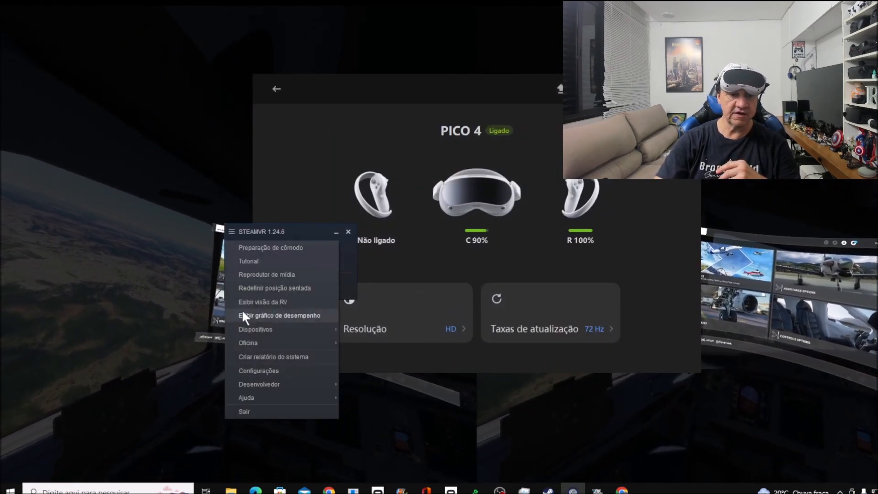
{"action": "mouse_move", "coordinate": [263, 374]}
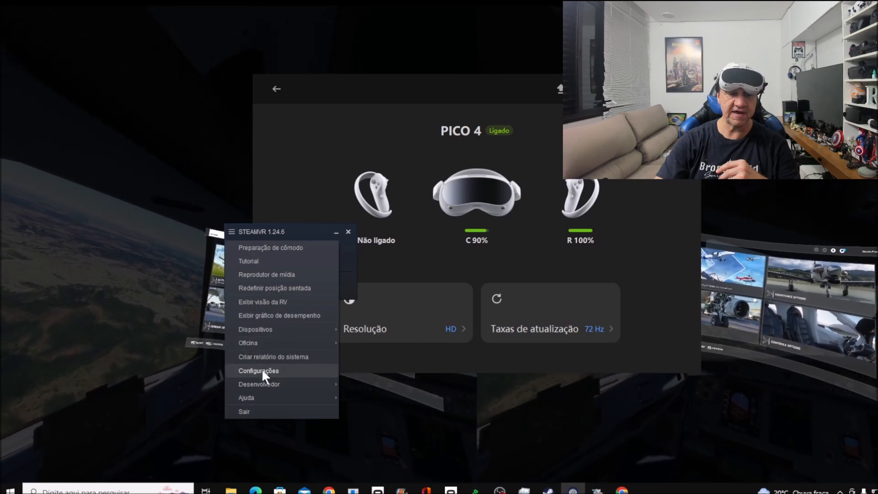
Choose Configurações from the SteamVR menu to open the settings window
{"action": "left_click", "coordinate": [258, 370]}
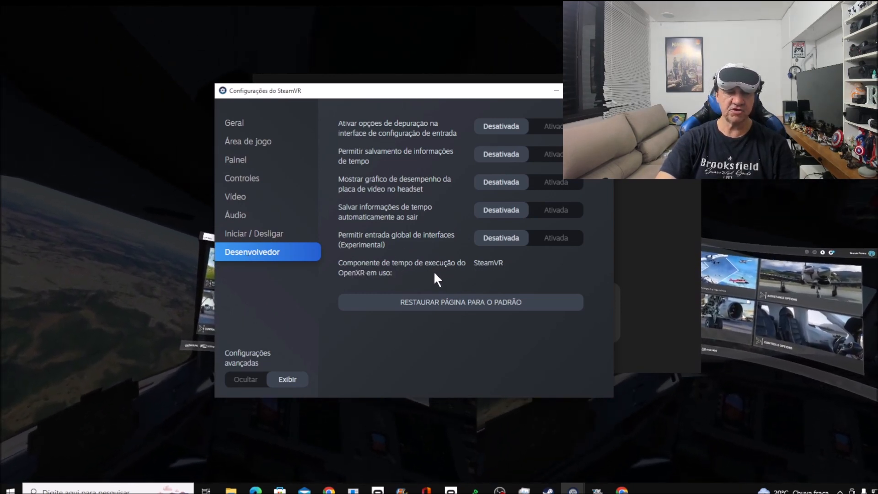
{"action": "mouse_move", "coordinate": [363, 284]}
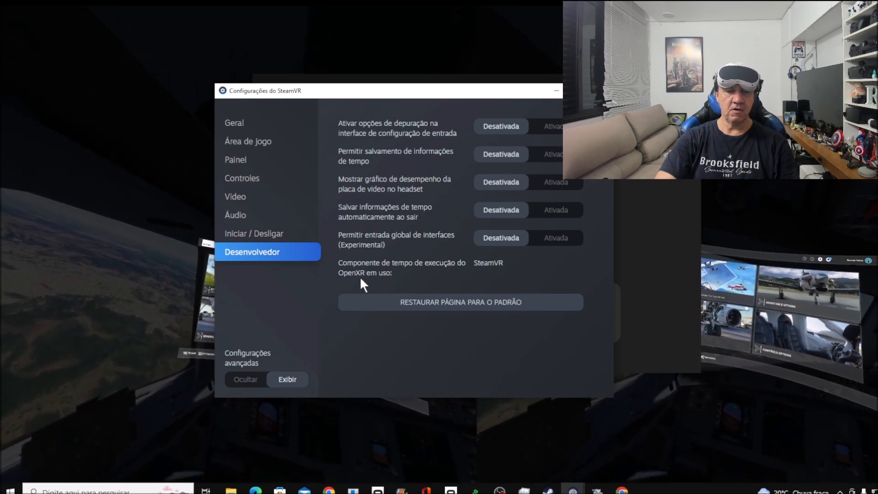